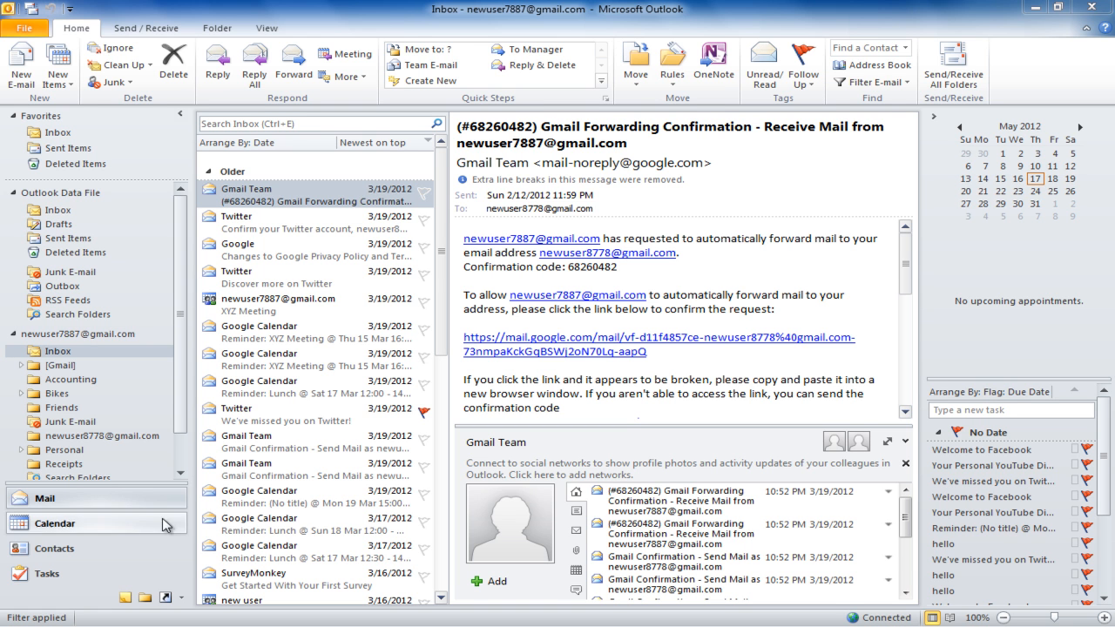
# - Switch from the inbox to the Contacts folder showing the saved business cards
pyautogui.click(54, 547)
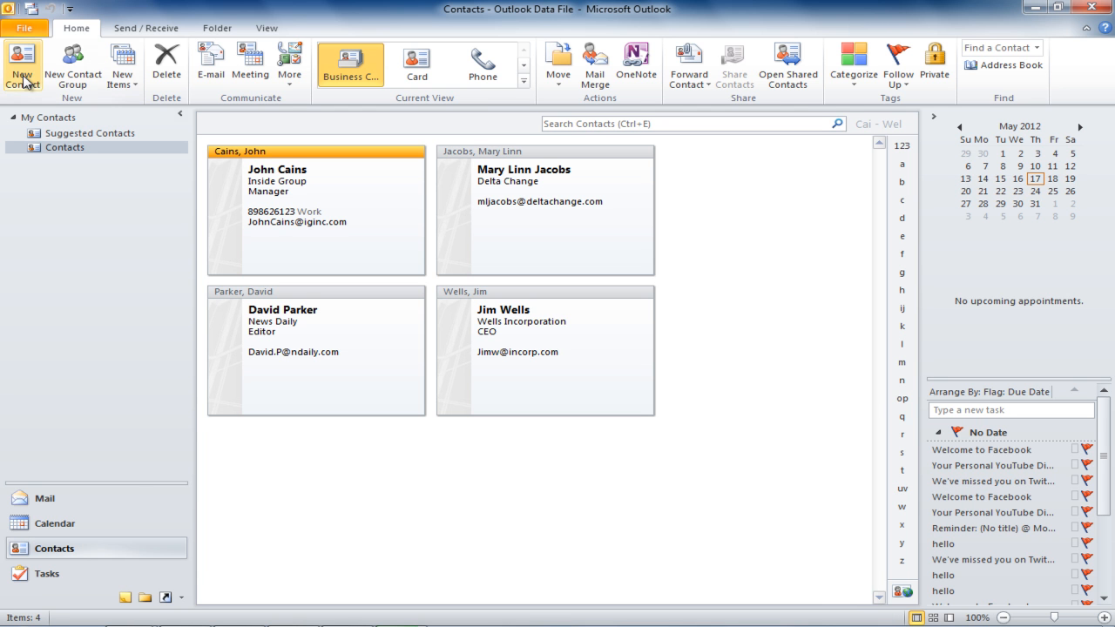
pyautogui.click(20, 67)
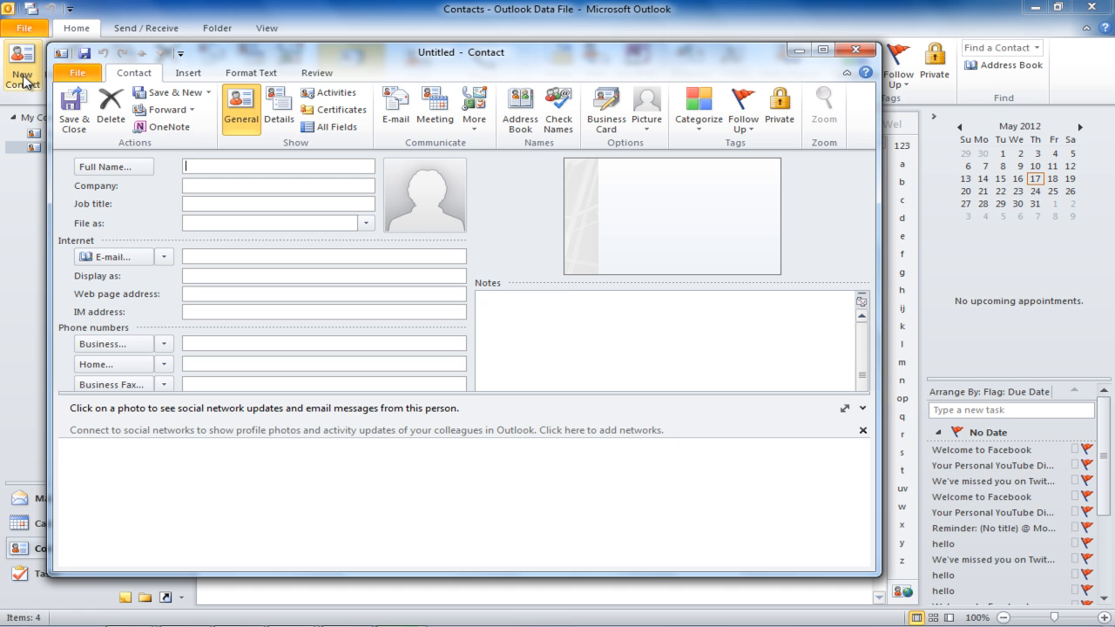
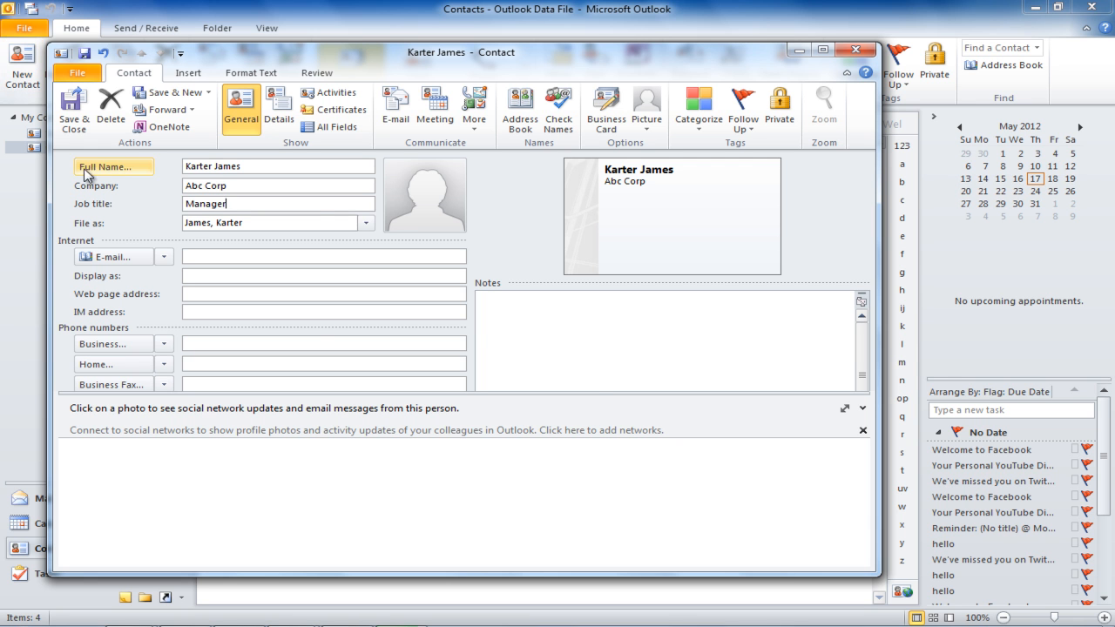
pyautogui.click(106, 168)
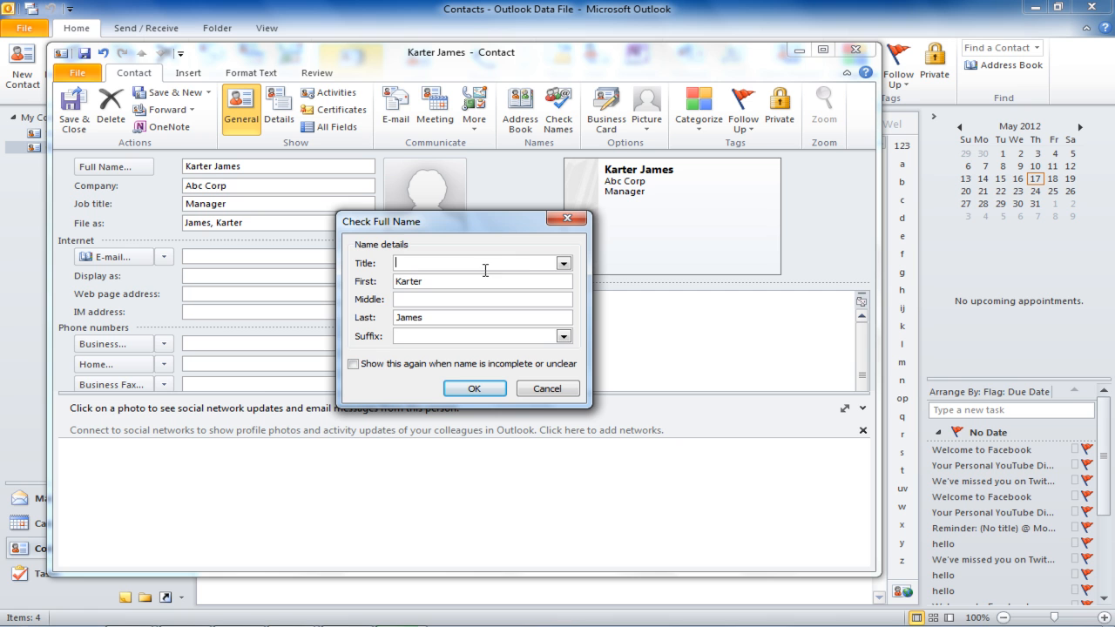
pyautogui.click(564, 263)
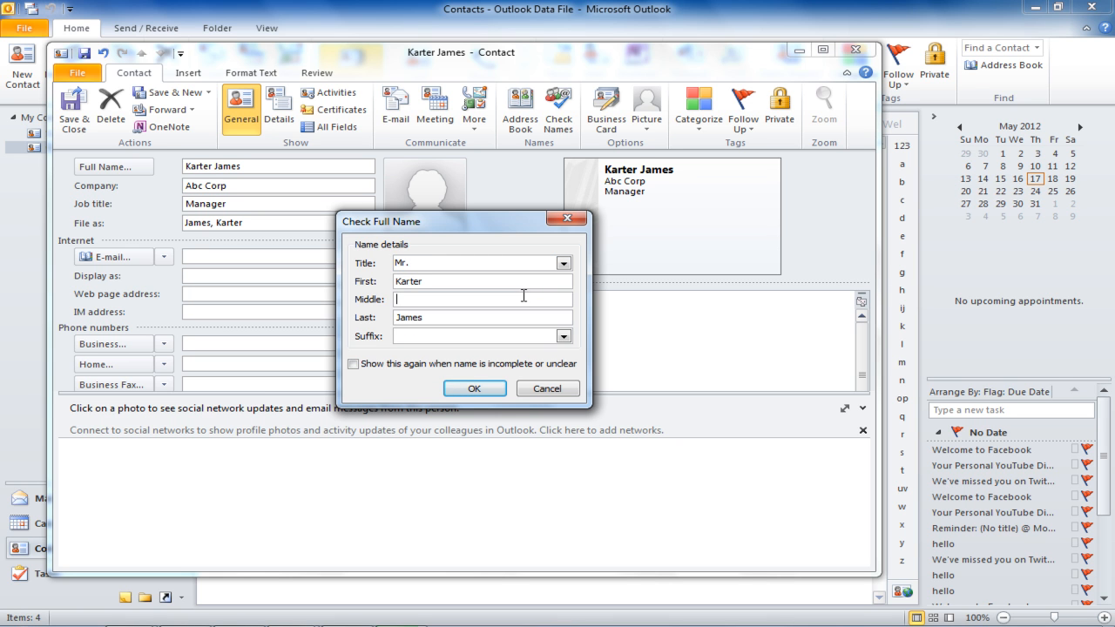
pyautogui.write('Cooper')
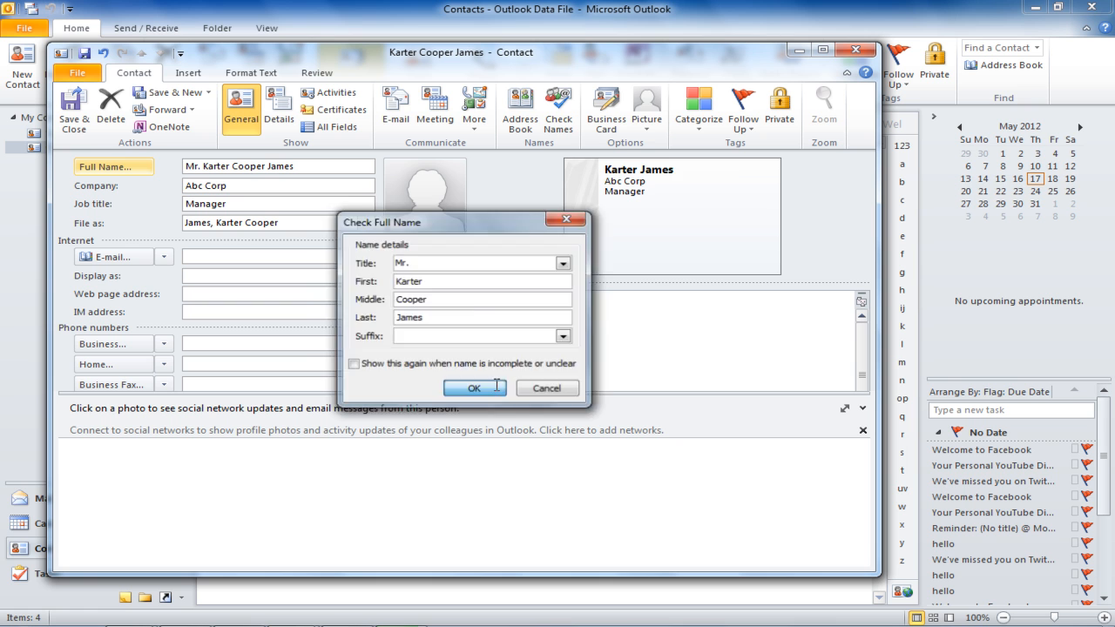
pyautogui.click(474, 387)
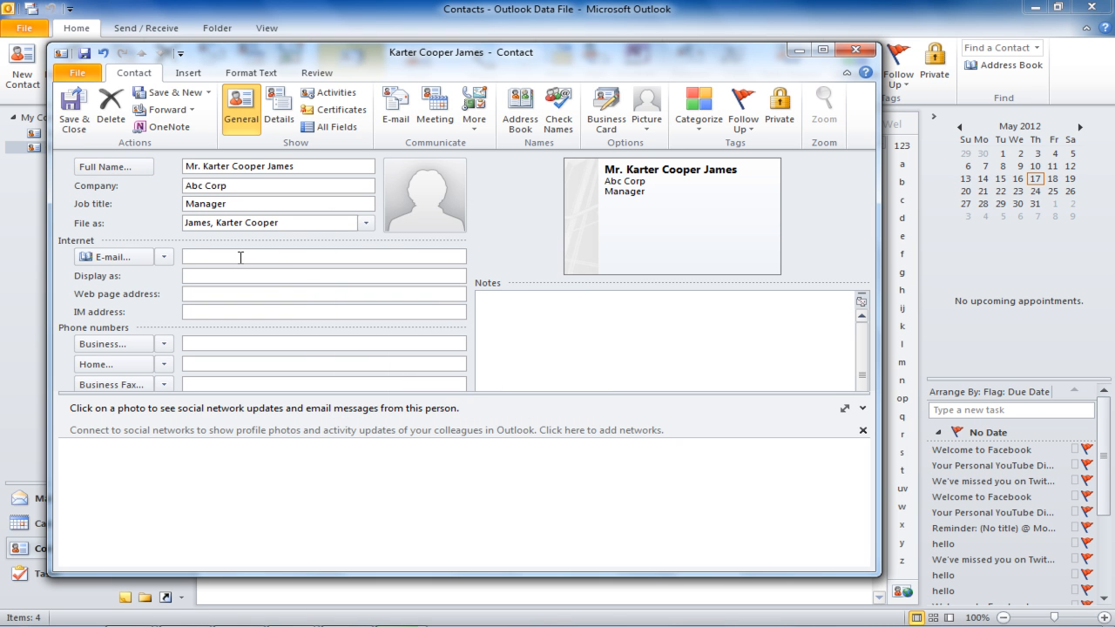
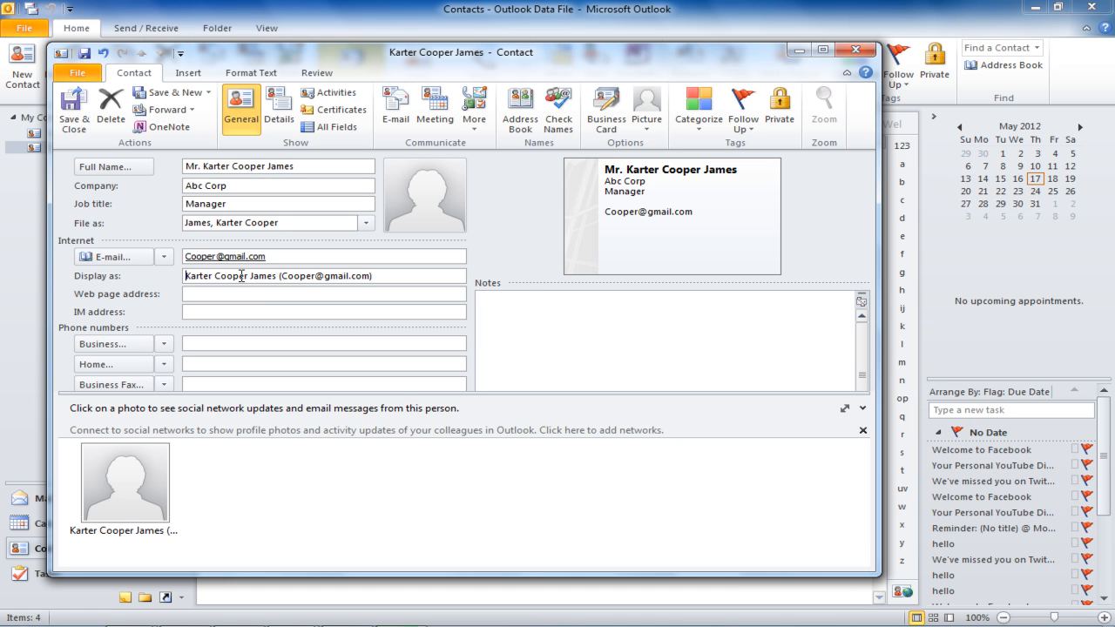
pyautogui.click(163, 256)
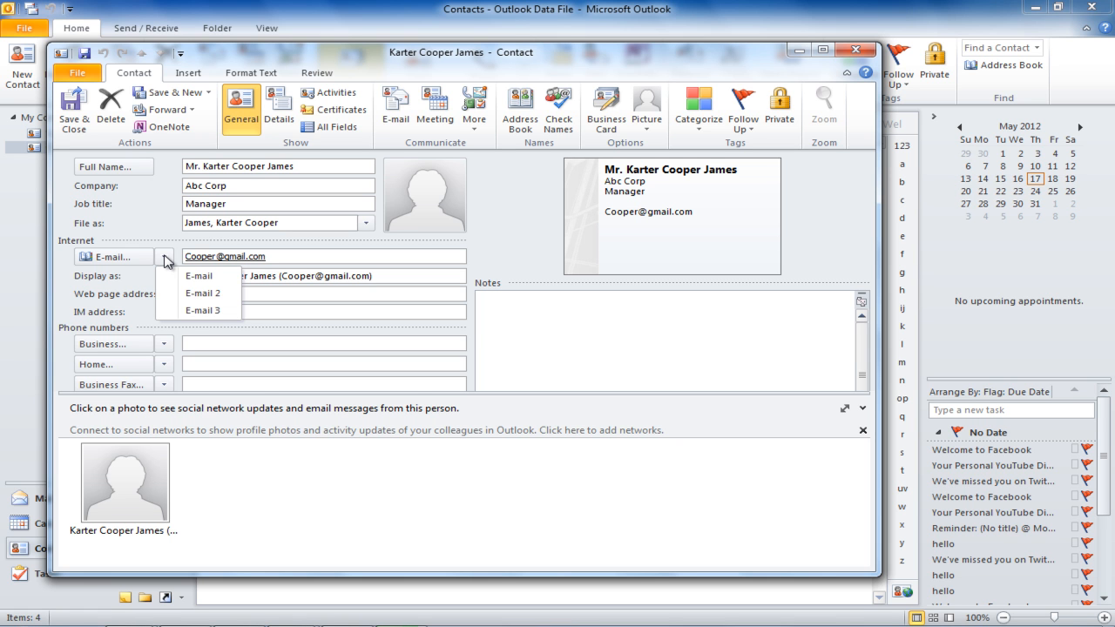
pyautogui.click(203, 293)
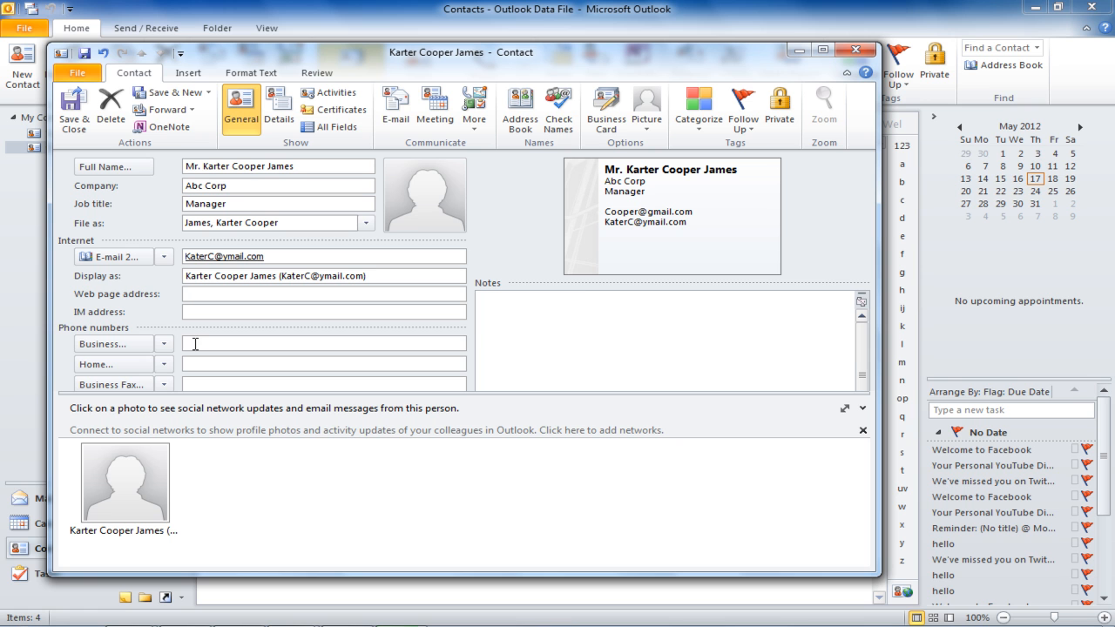
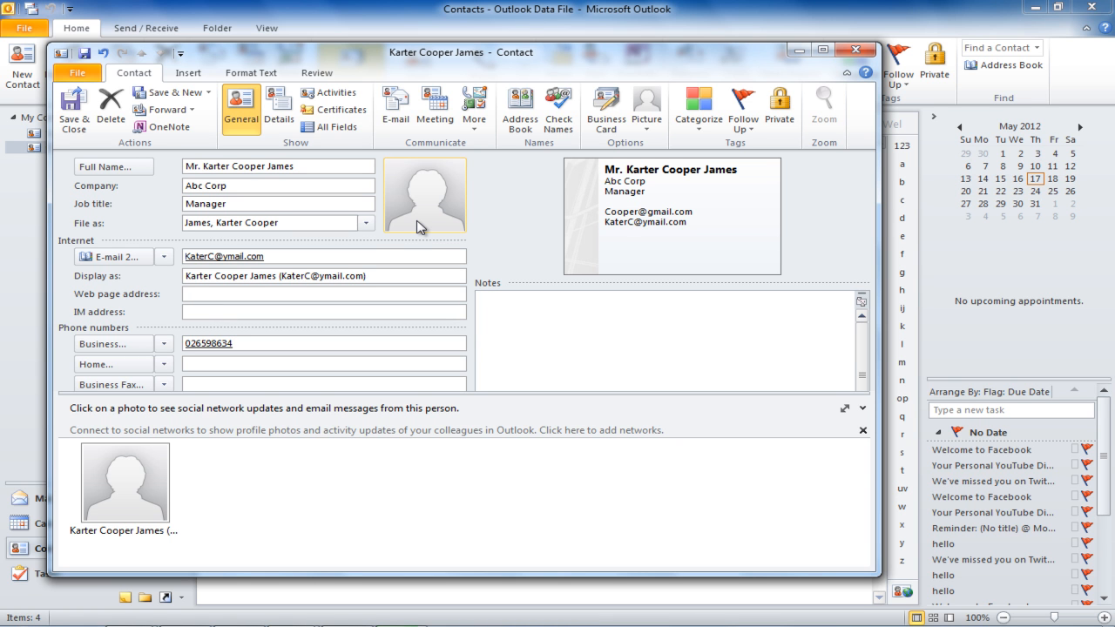
# - Use the Desert sample picture as the contact's photo
pyautogui.click(425, 193)
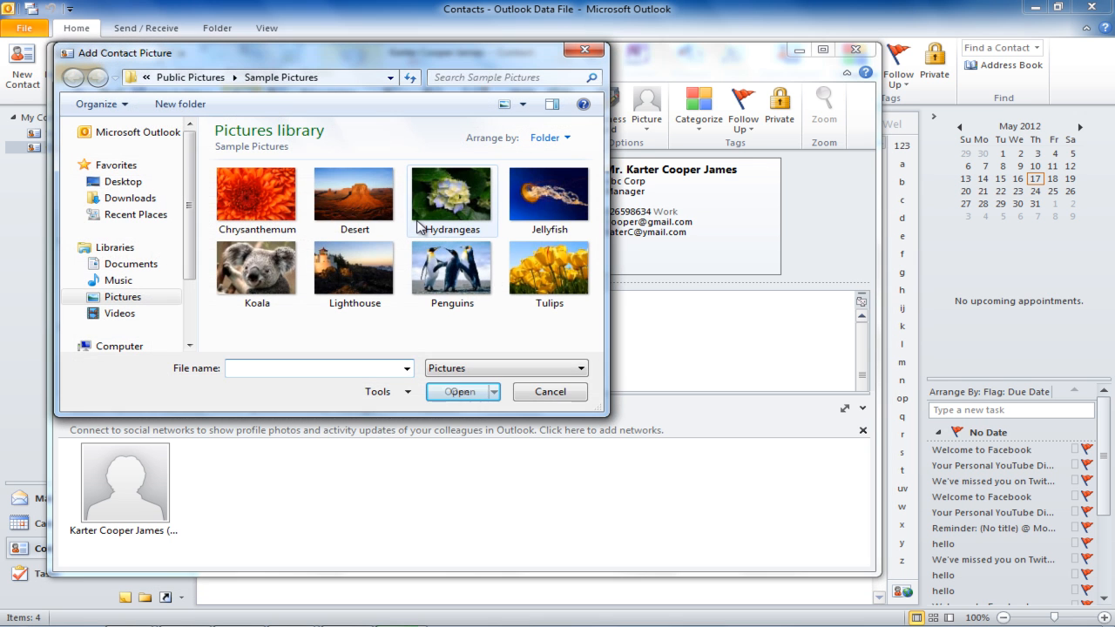
pyautogui.click(354, 192)
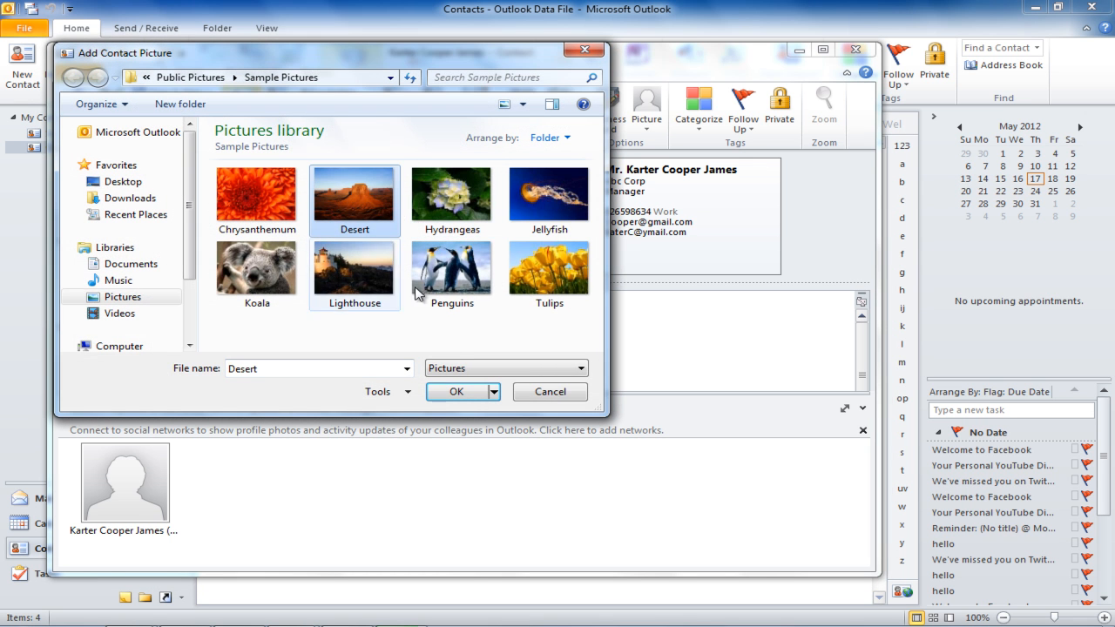
pyautogui.click(457, 391)
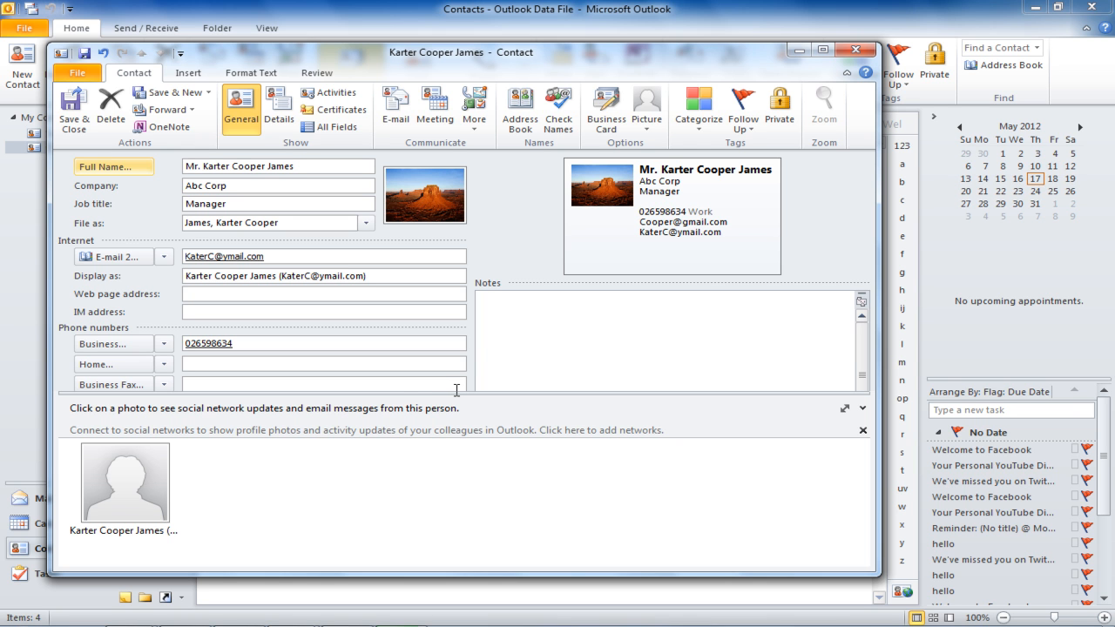
# - Assign the Green category to the contact
pyautogui.click(697, 105)
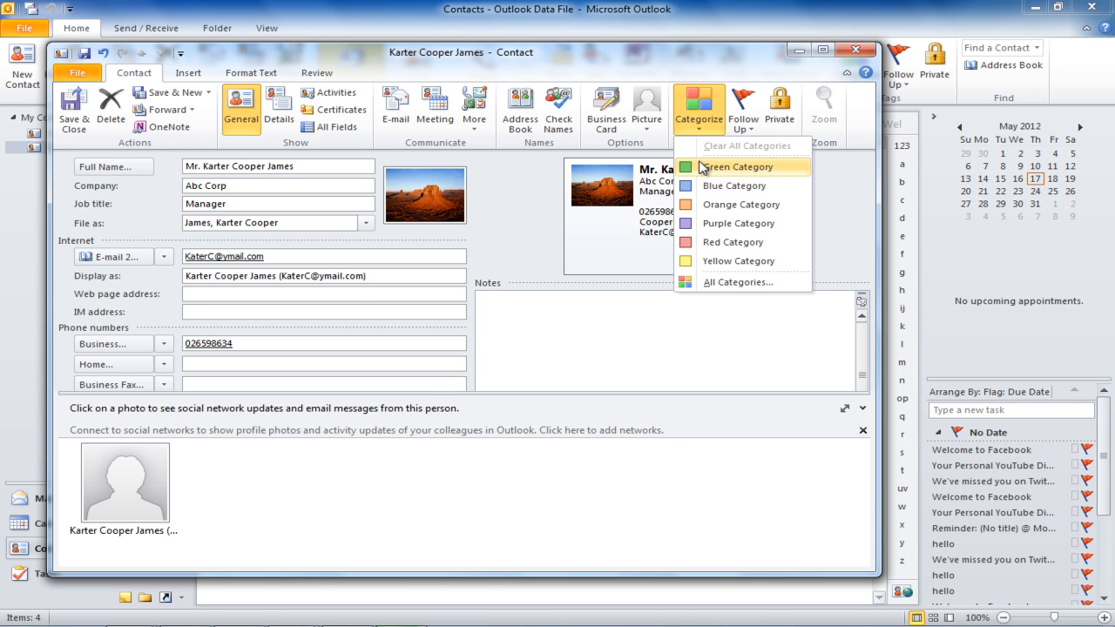
pyautogui.click(737, 168)
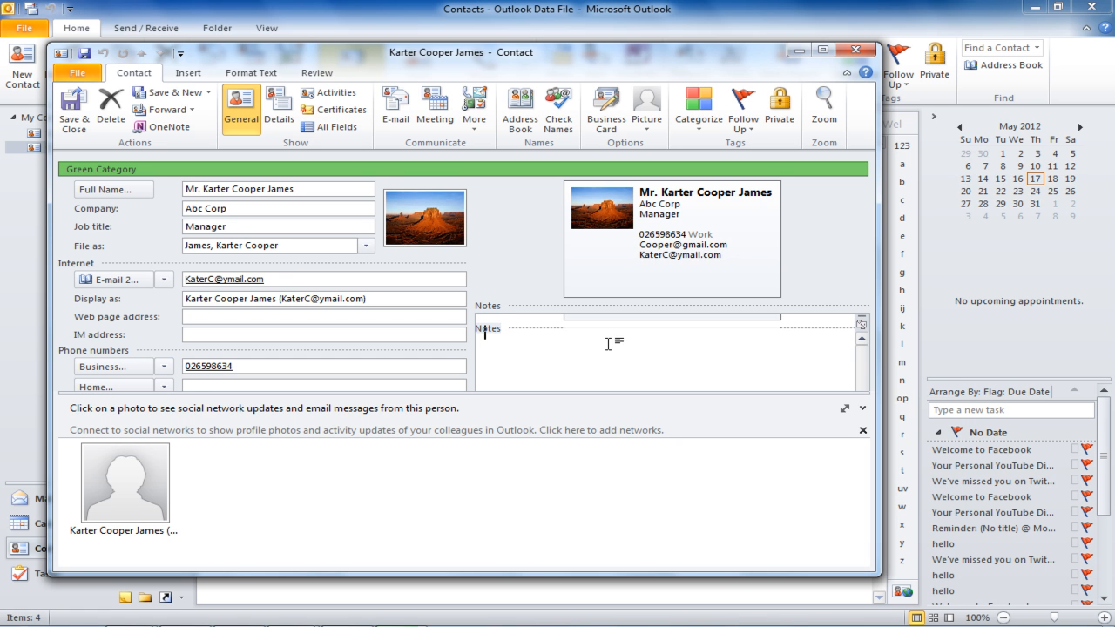
# - Add the note "He is a hard worker" to the contact
pyautogui.write('He is a')
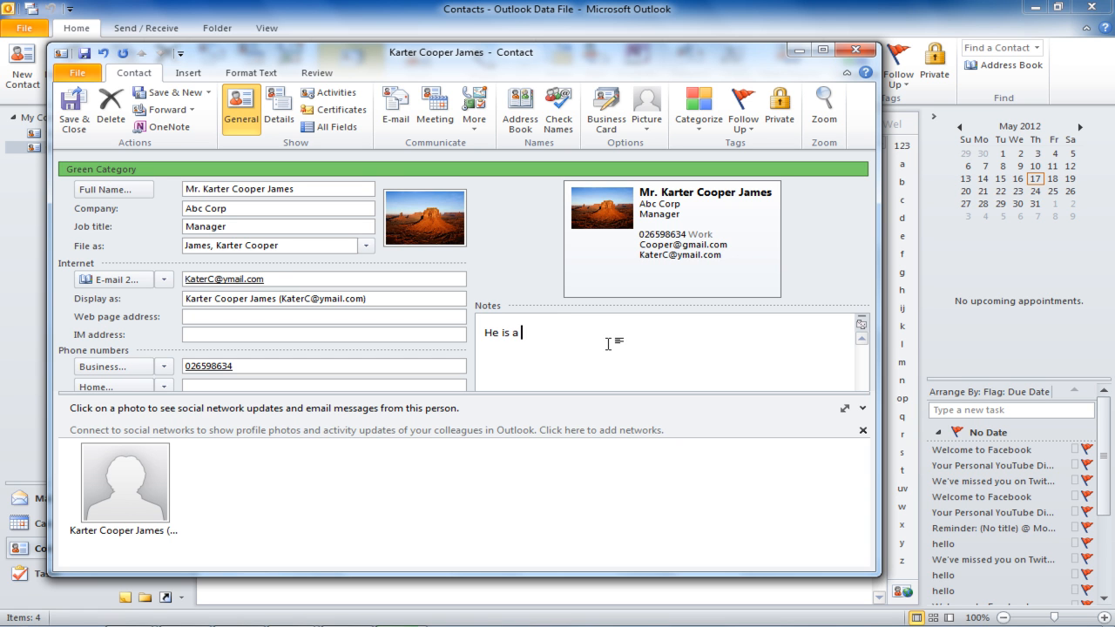
pyautogui.write('hard')
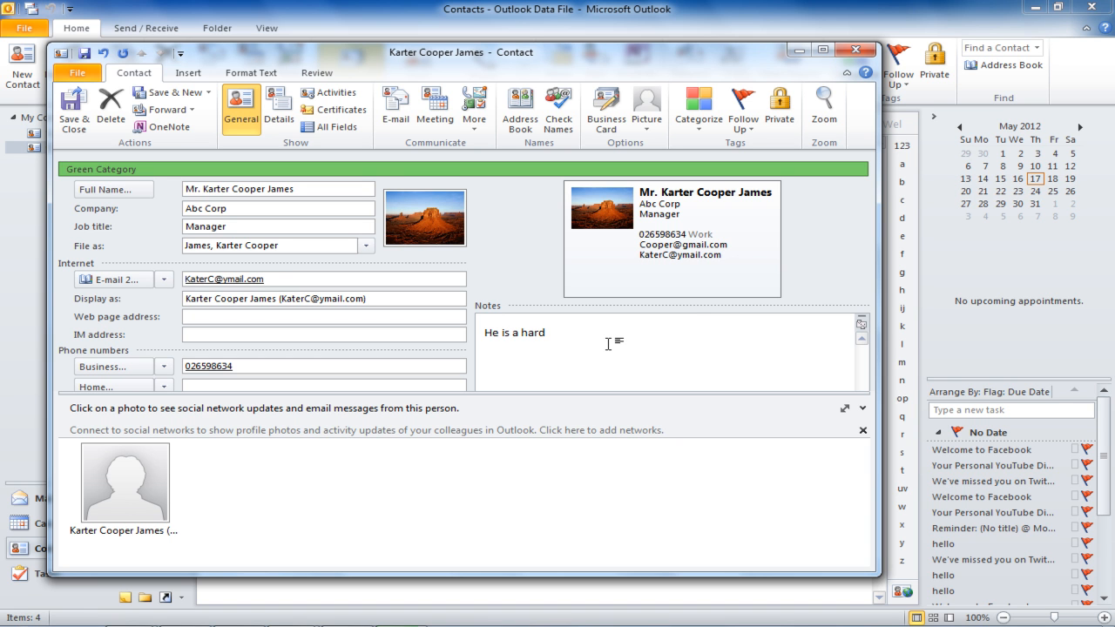
pyautogui.write('work')
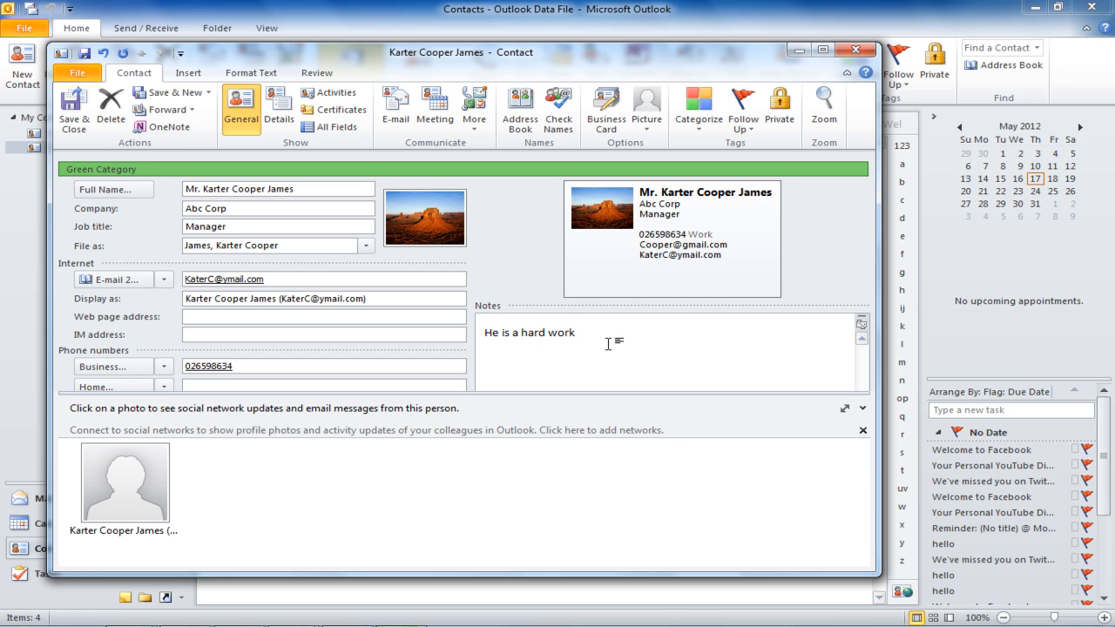
pyautogui.write('er')
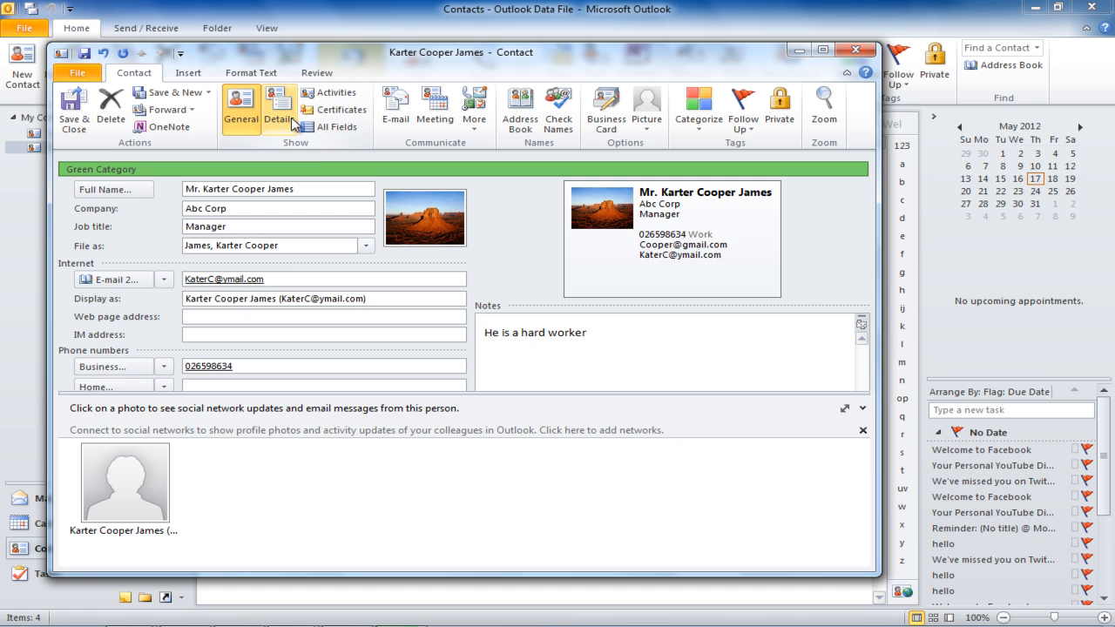
# - Set the department to Production on the Details page and save and close the contact
pyautogui.click(279, 108)
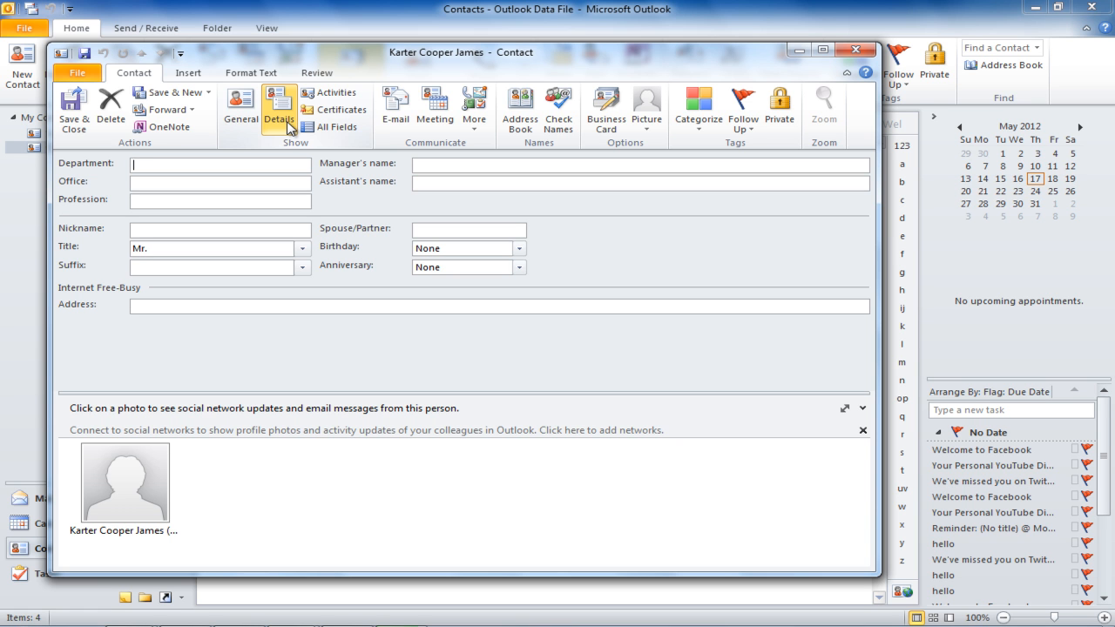
pyautogui.write('P')
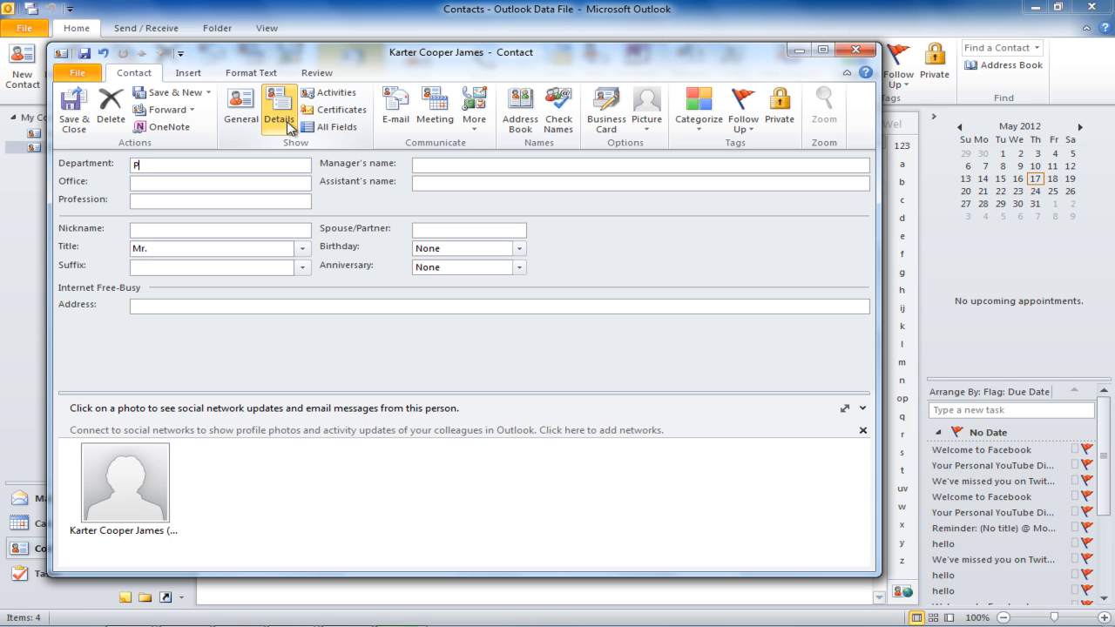
pyautogui.write('rod')
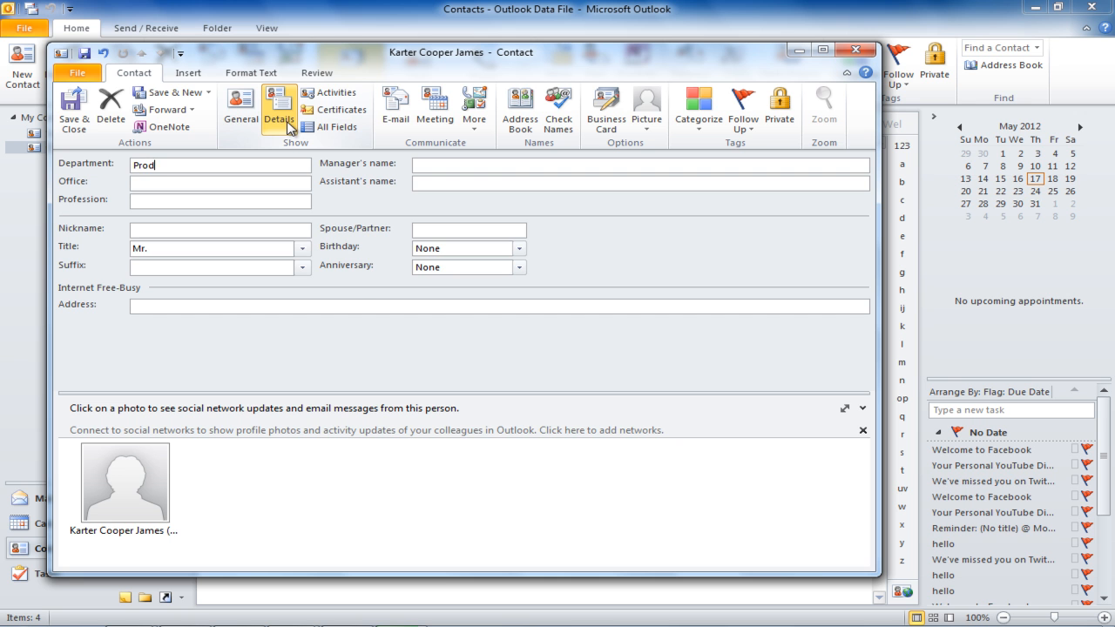
pyautogui.click(241, 108)
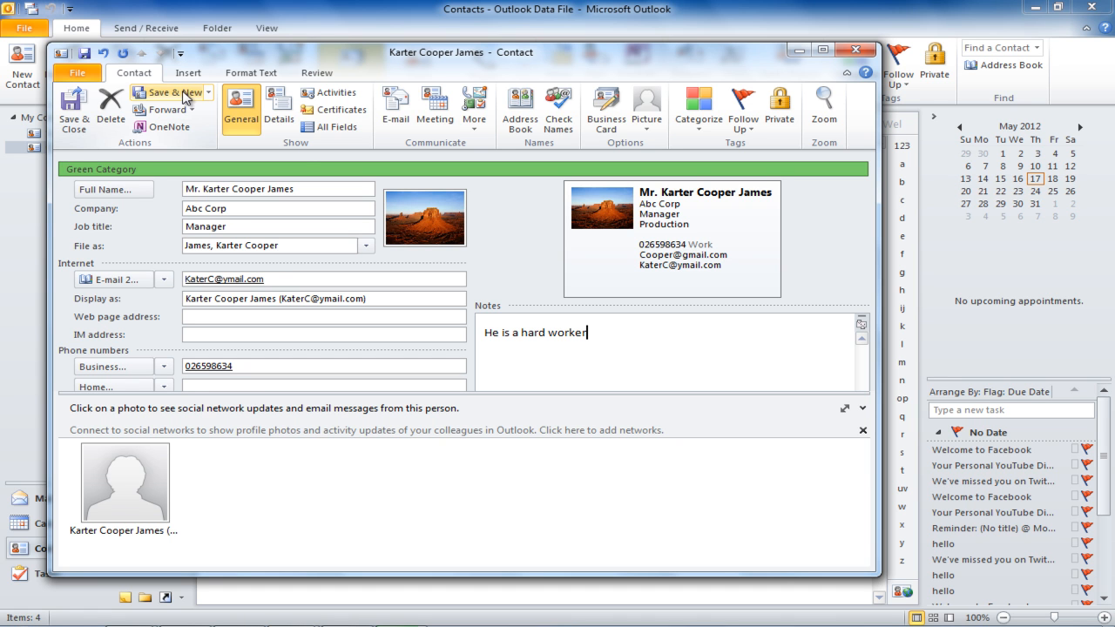
pyautogui.moveTo(171, 92)
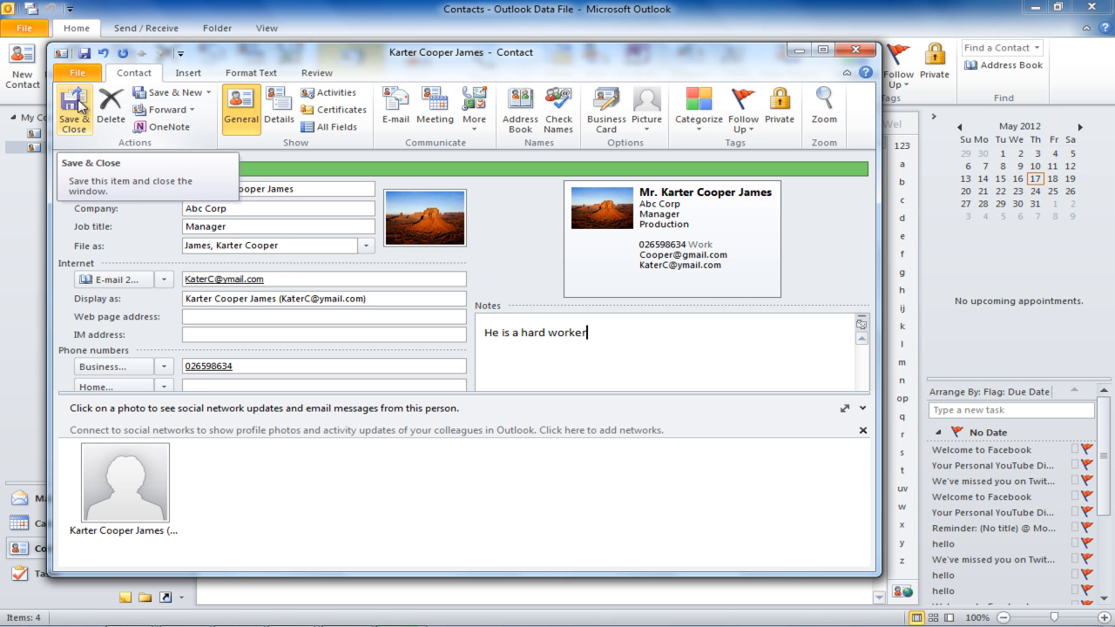
pyautogui.click(74, 108)
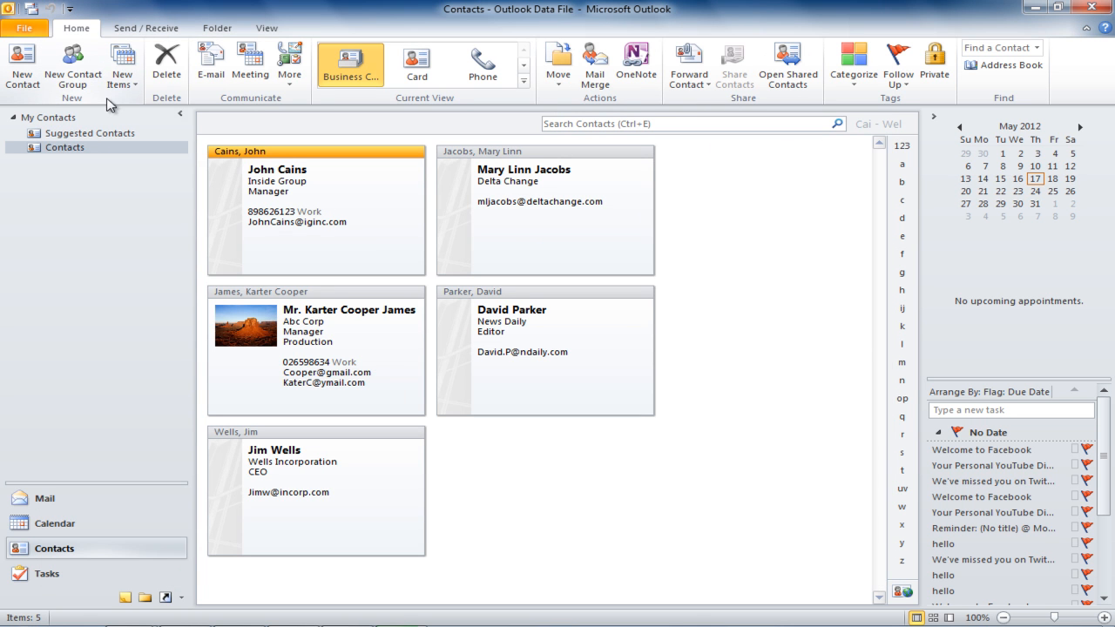
pyautogui.moveTo(266, 28)
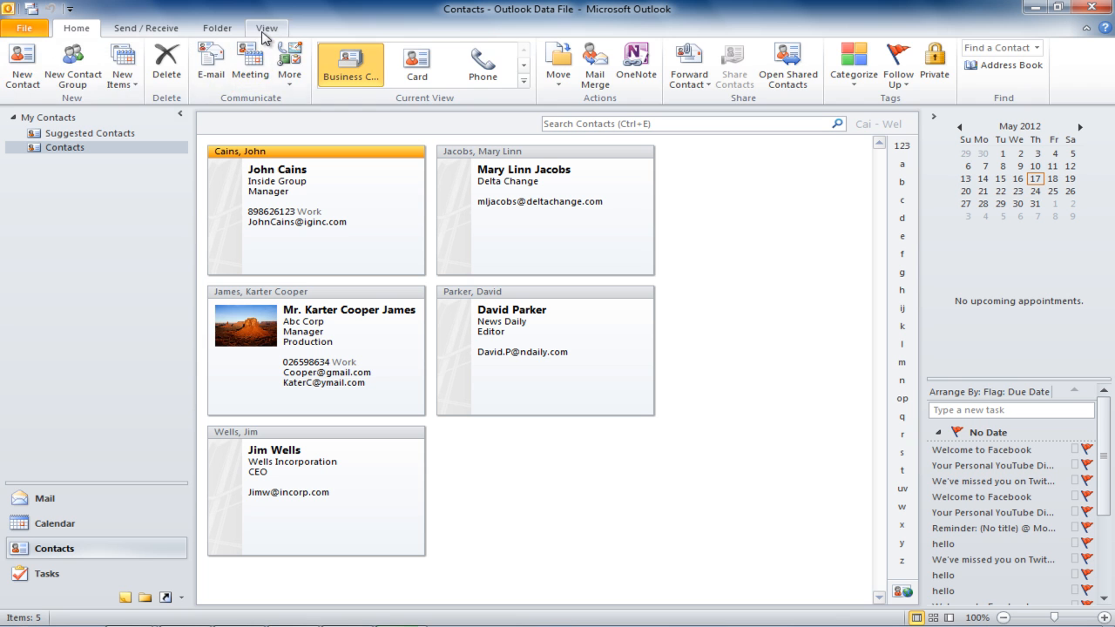
pyautogui.click(266, 28)
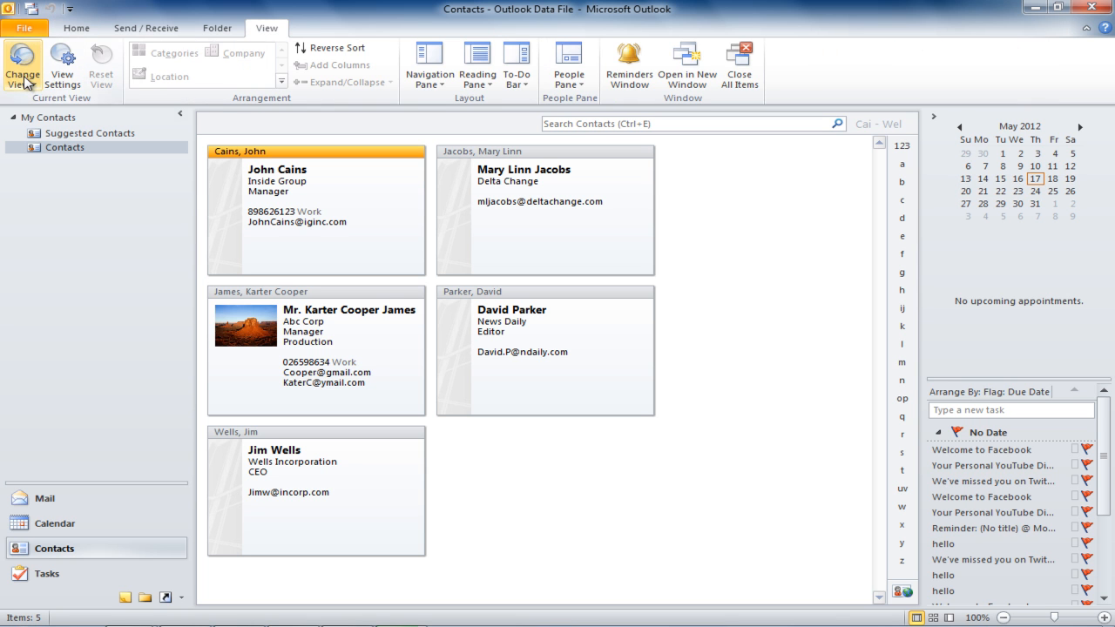
pyautogui.click(21, 66)
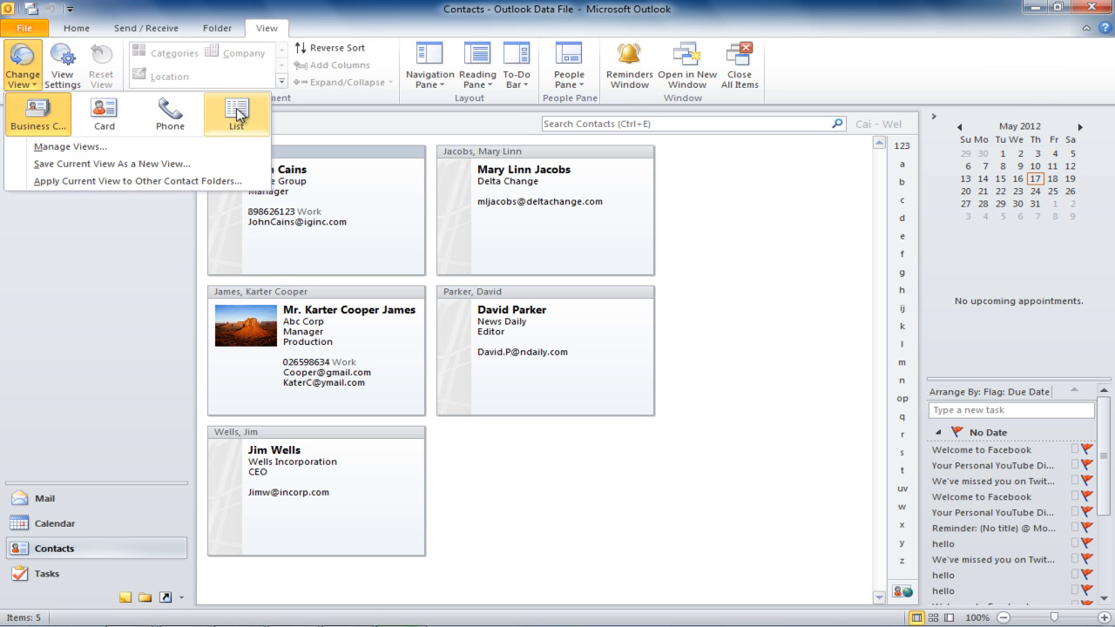
pyautogui.click(237, 115)
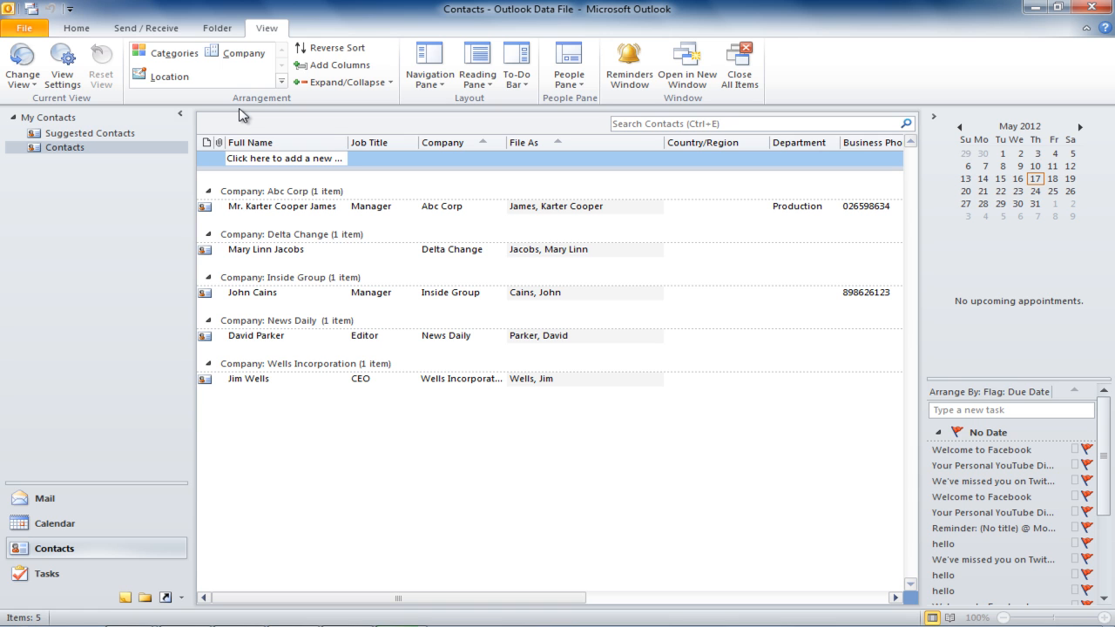
pyautogui.moveTo(257, 157)
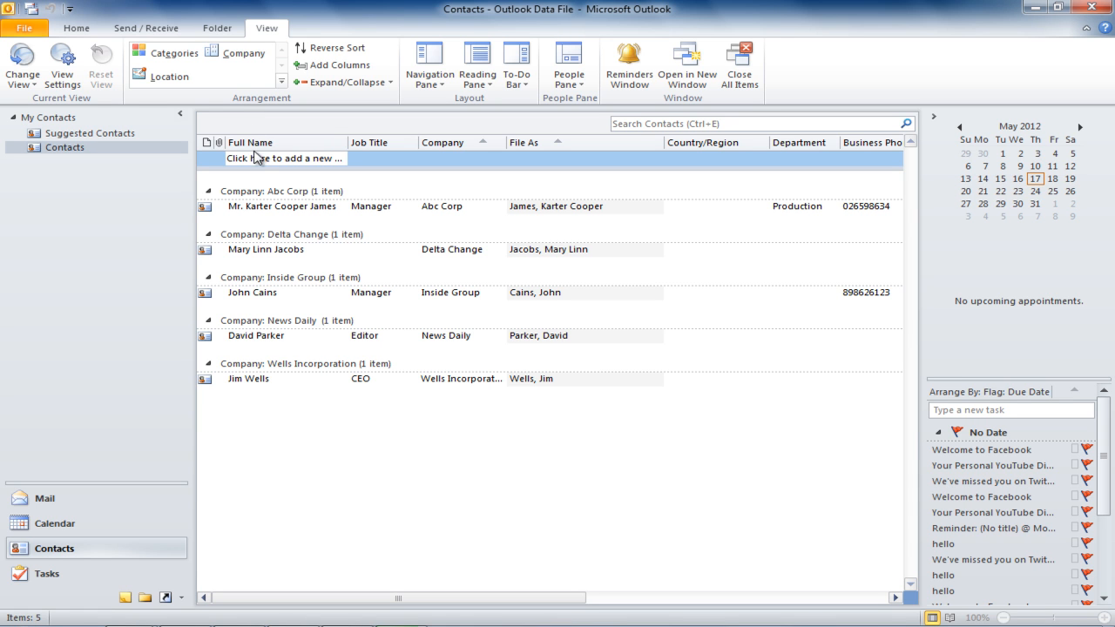
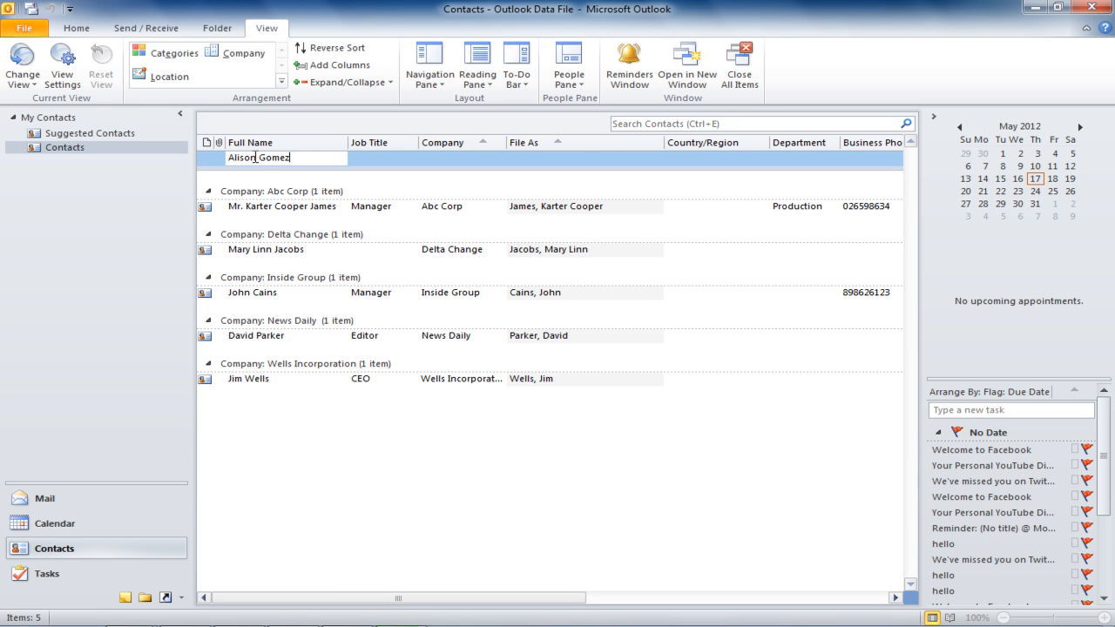